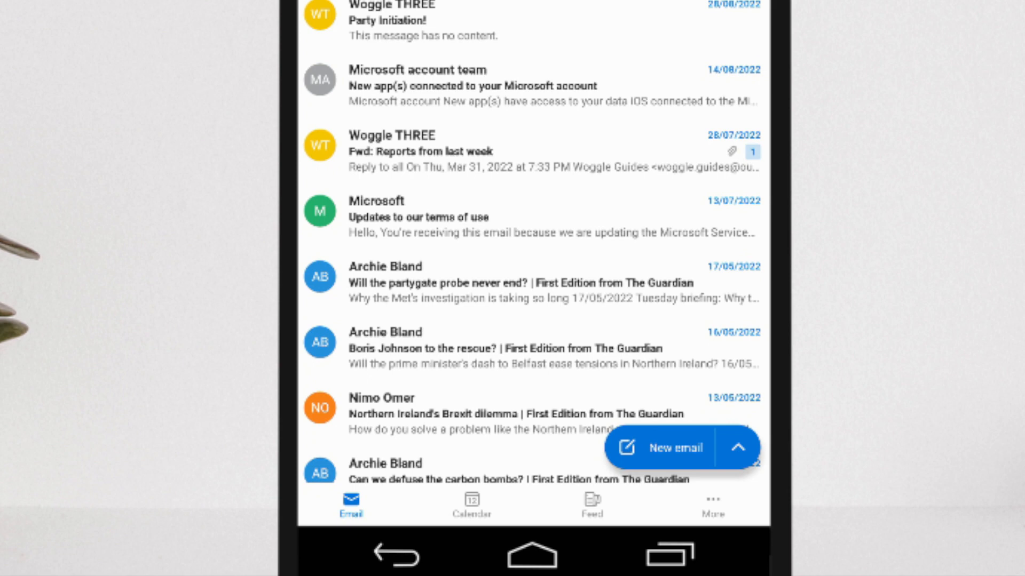
# - Start a new blank email from the inbox's New email button
pyautogui.click(668, 448)
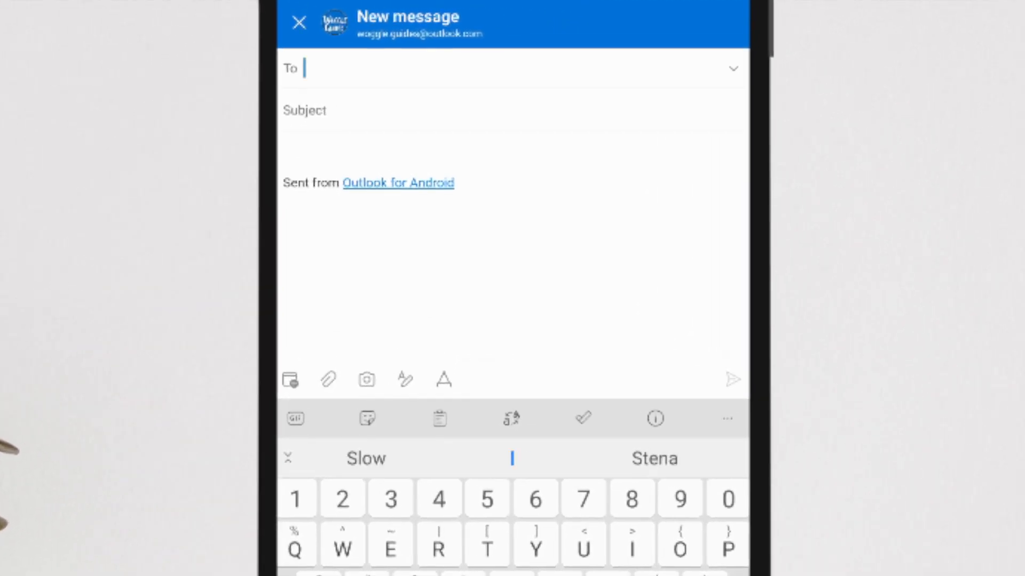
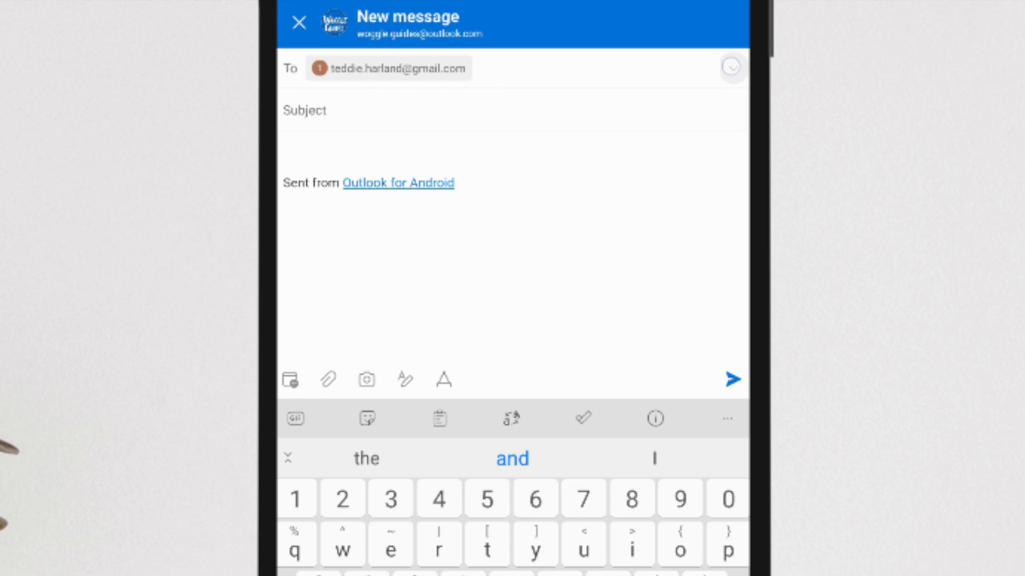
# - Add the suggested 'Tr' contact as Bcc and type subject 'What do you think of Trudy'
pyautogui.click(731, 68)
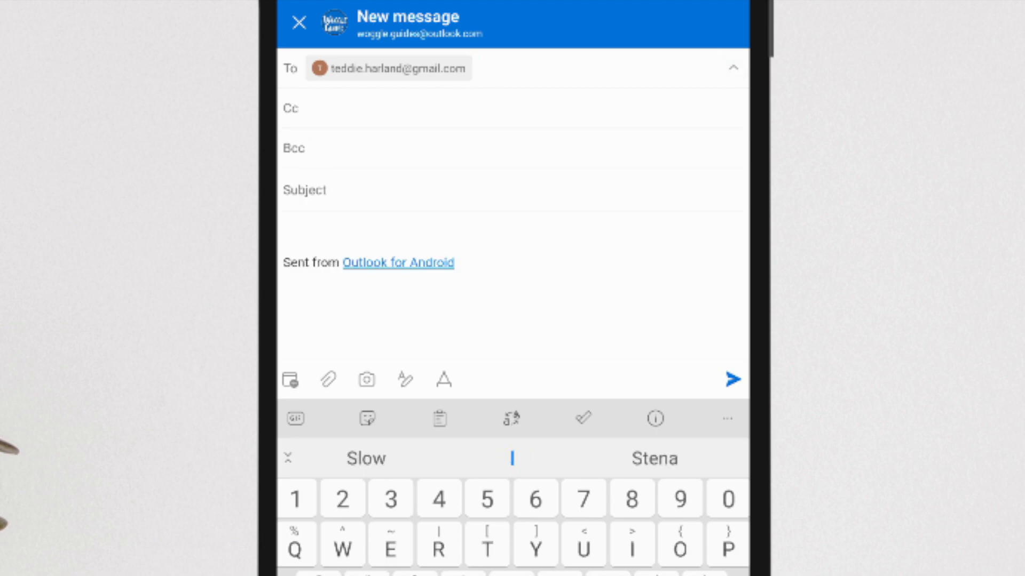
pyautogui.write('Tr')
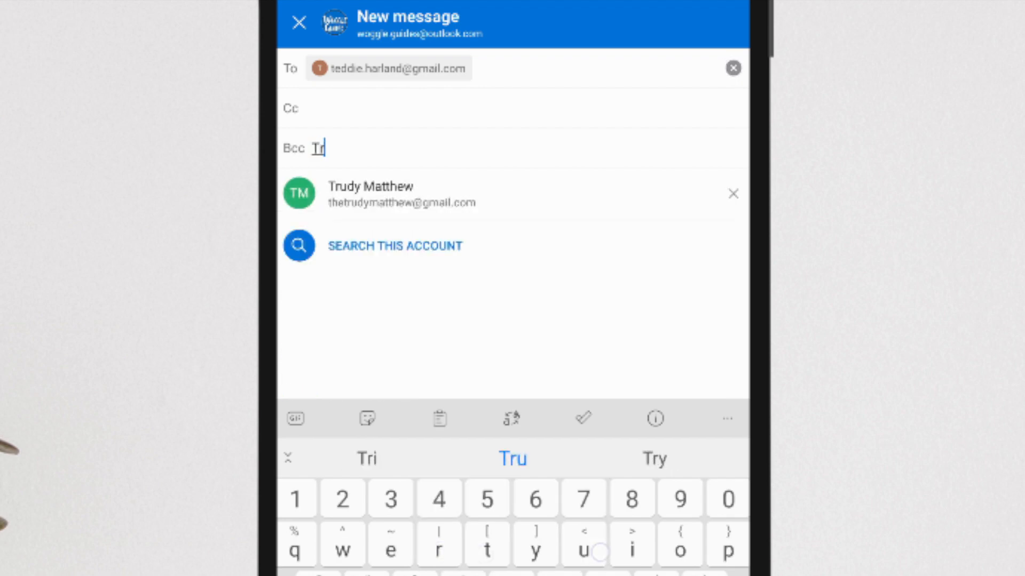
pyautogui.click(372, 194)
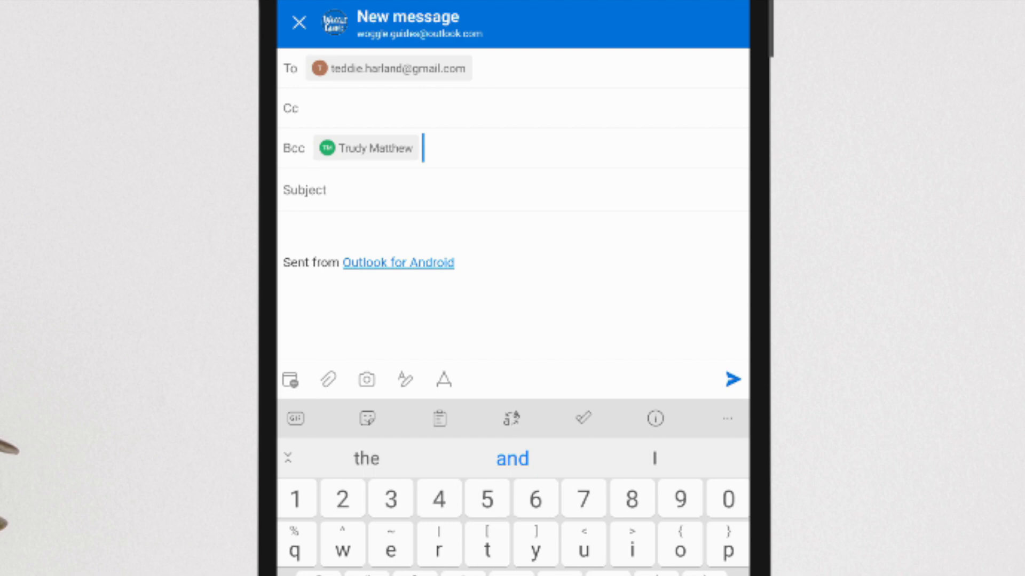
pyautogui.write('What do you think of Trudy')
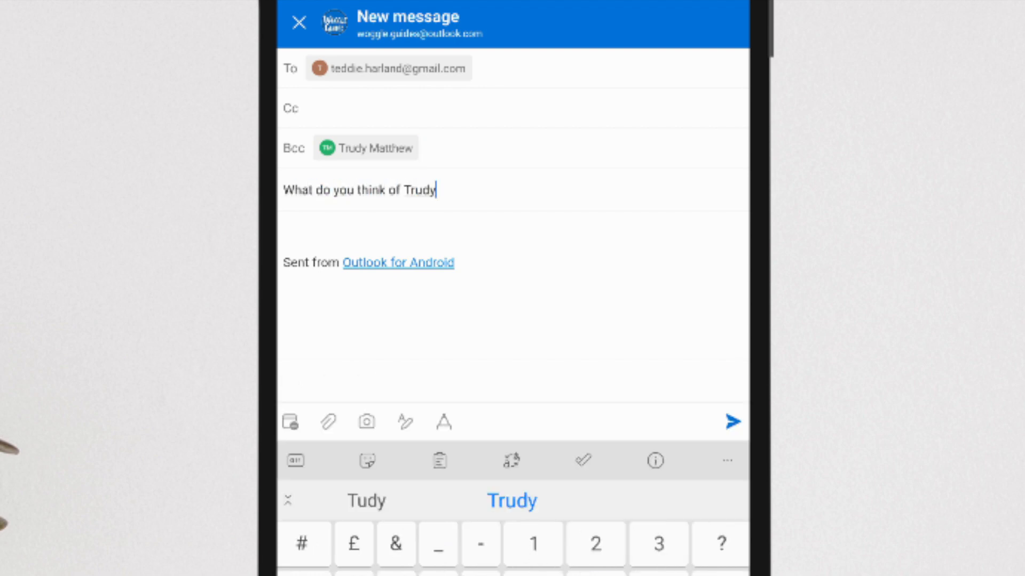